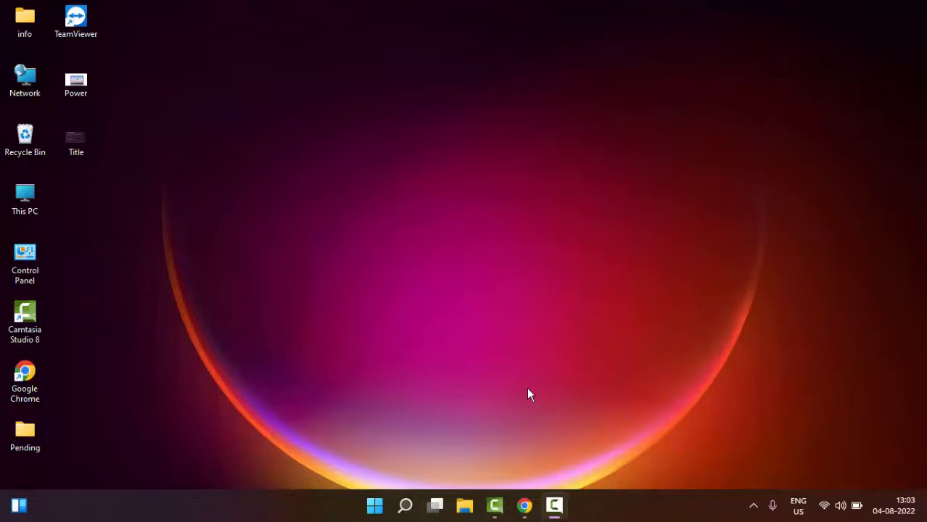
{"action": "mouse_move", "coordinate": [518, 398]}
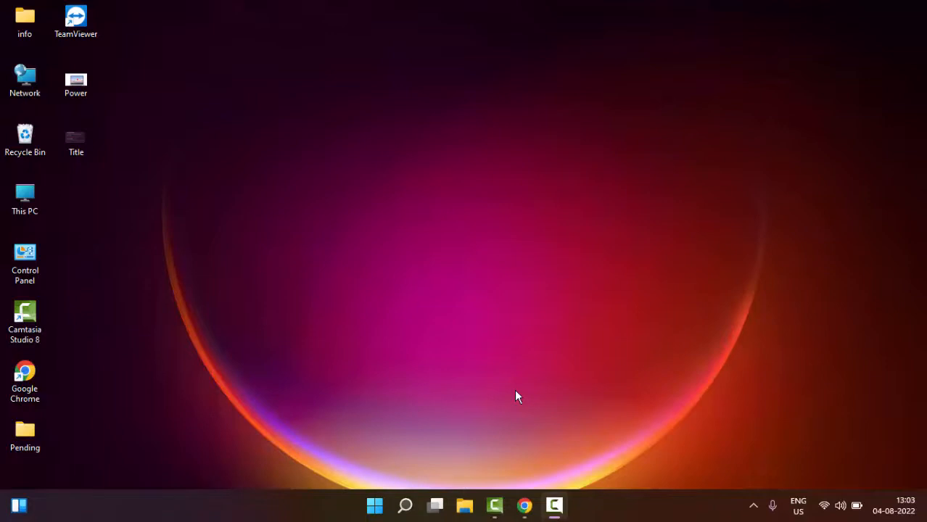
{"action": "mouse_move", "coordinate": [519, 389]}
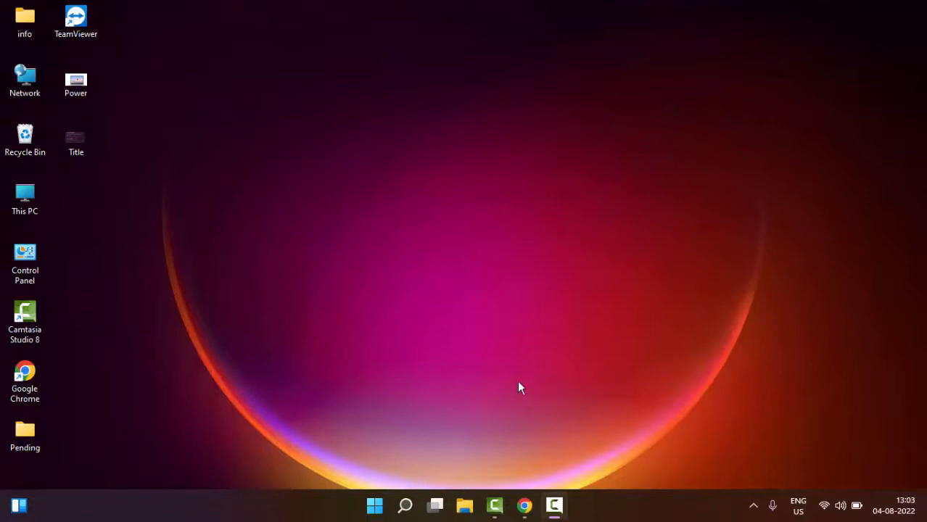
{"action": "mouse_move", "coordinate": [409, 421]}
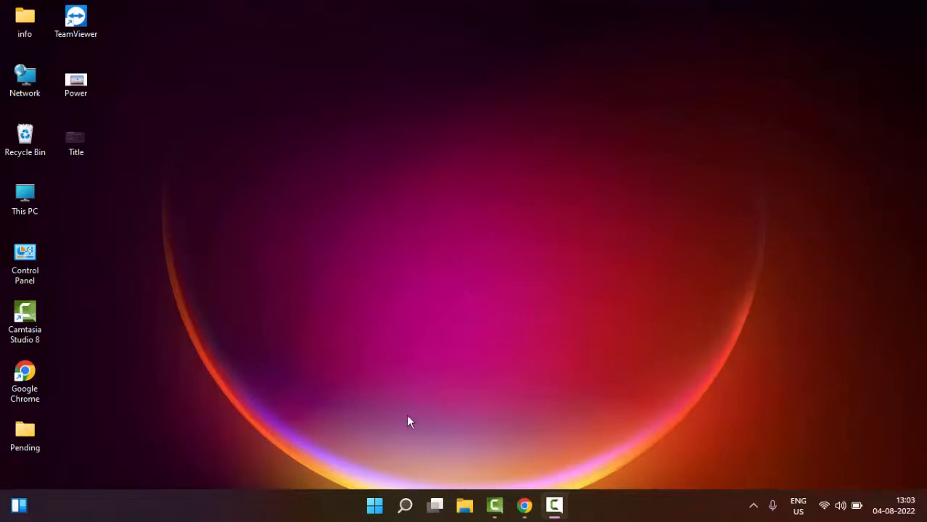
{"action": "mouse_move", "coordinate": [374, 505]}
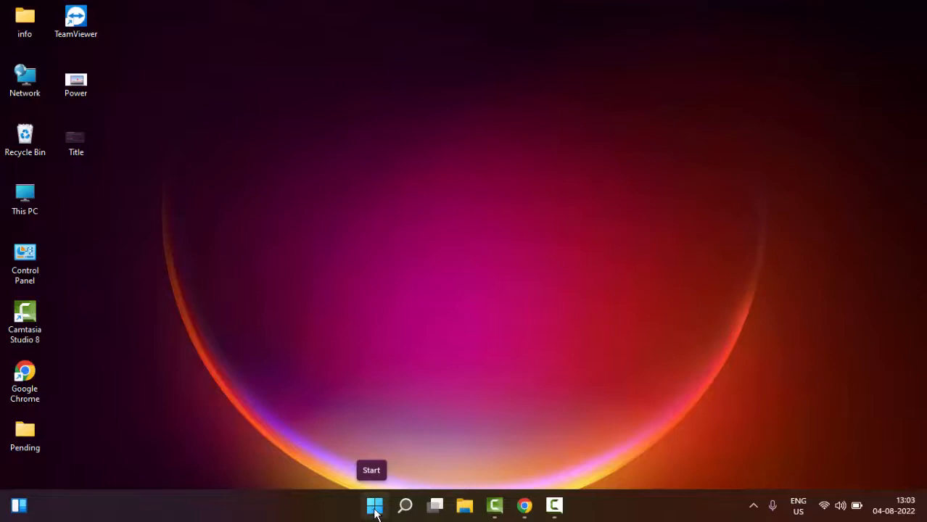
Launch Device Manager from the Start quick list, maximize it and expand Network adapters
{"action": "right_click", "coordinate": [374, 505]}
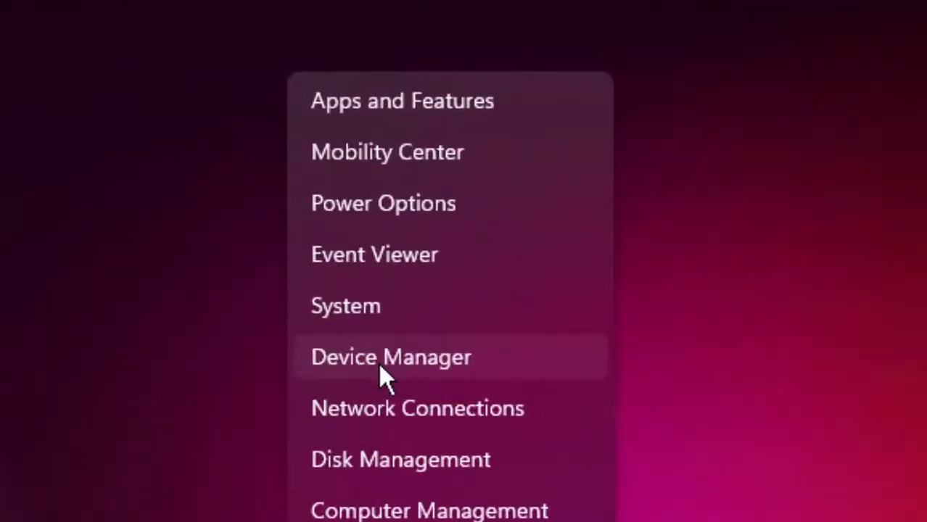
{"action": "left_click", "coordinate": [392, 357]}
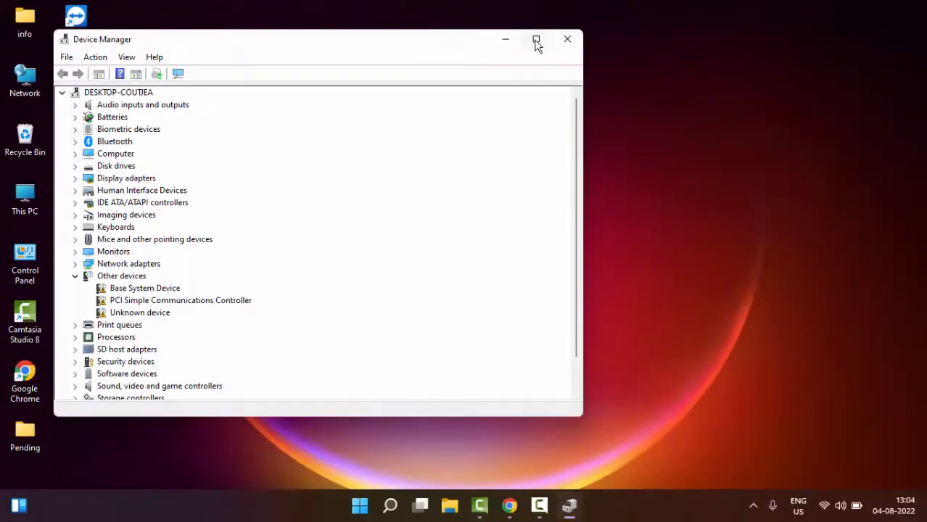
{"action": "left_click", "coordinate": [537, 39]}
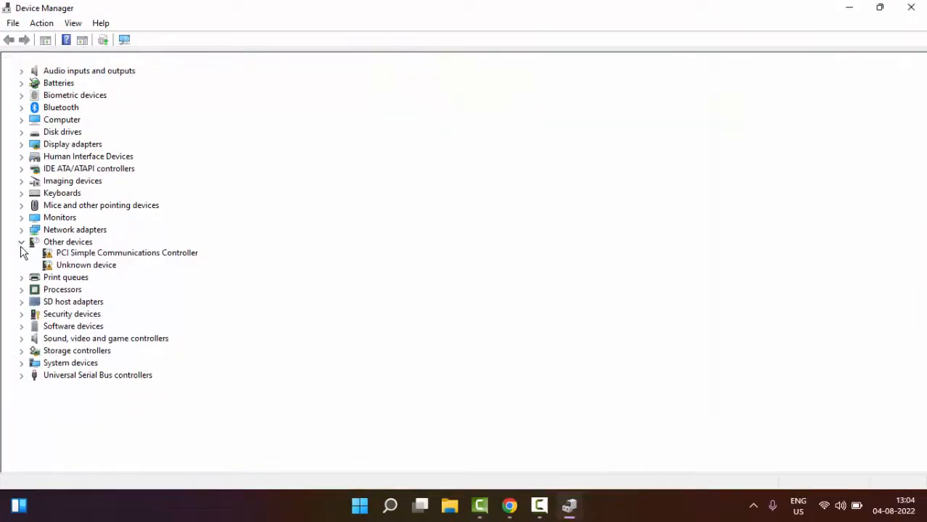
{"action": "left_click", "coordinate": [20, 241]}
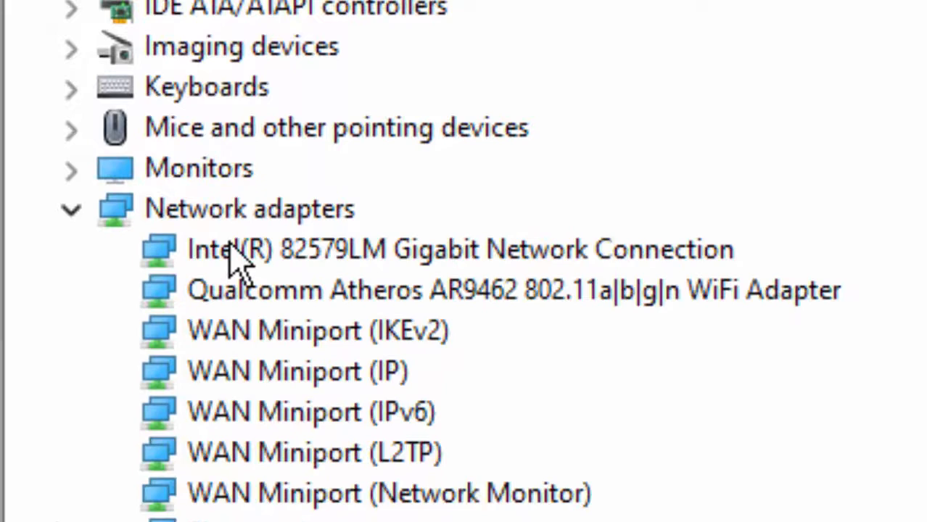
Update the Intel 82579LM Gigabit adapter's driver from the compatible driver list on this computer
{"action": "right_click", "coordinate": [460, 250]}
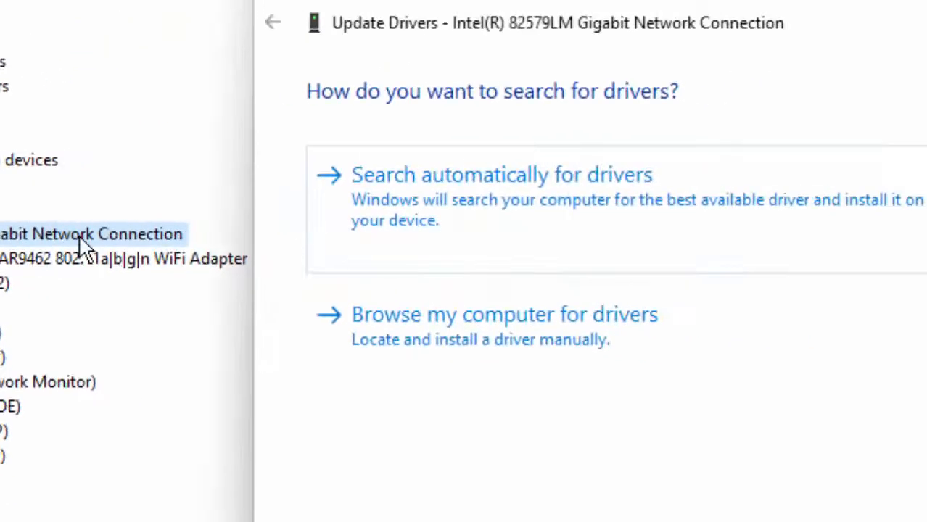
{"action": "left_click", "coordinate": [501, 174]}
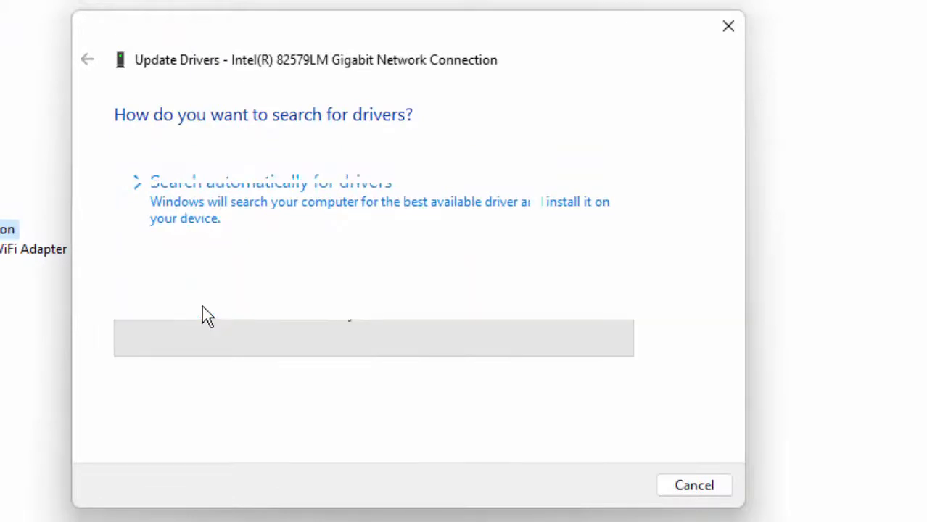
{"action": "left_click", "coordinate": [374, 338]}
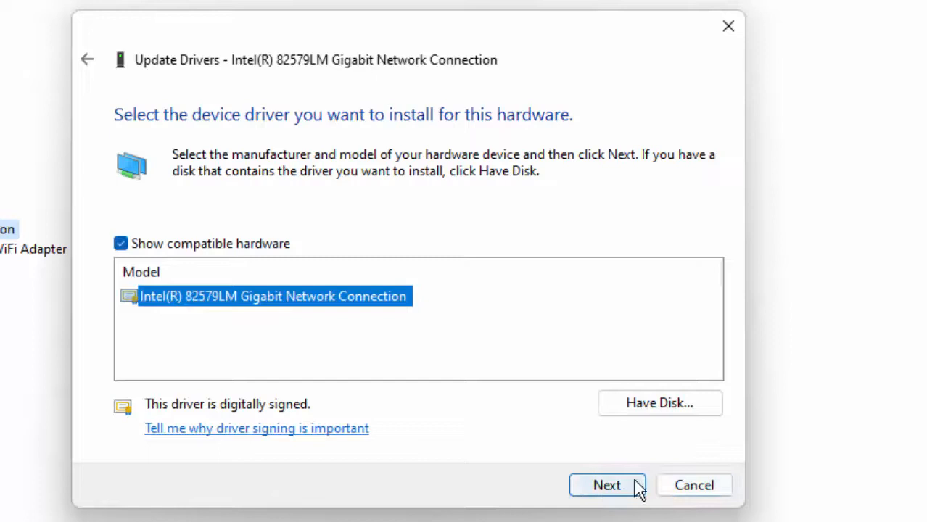
{"action": "left_click", "coordinate": [607, 484]}
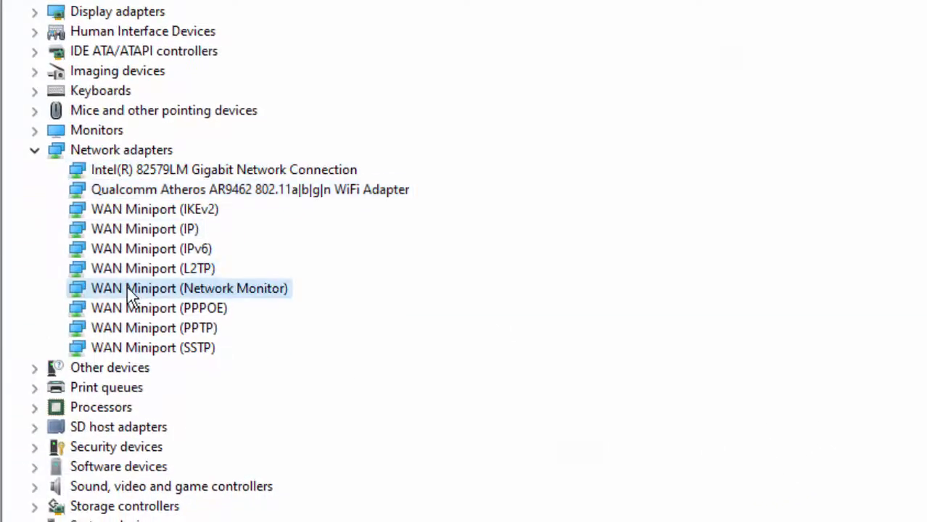
{"action": "scroll", "scroll_direction": "up", "scroll_amount": 3}
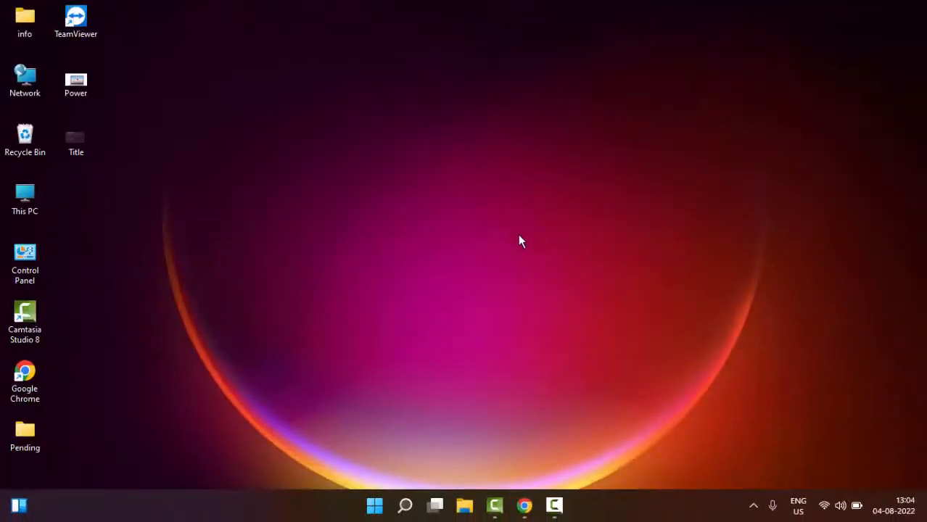
Dismiss the Shut Down Windows prompt from Alt+F4 and begin a Start search with 'co'
{"action": "key", "text": "alt+F4"}
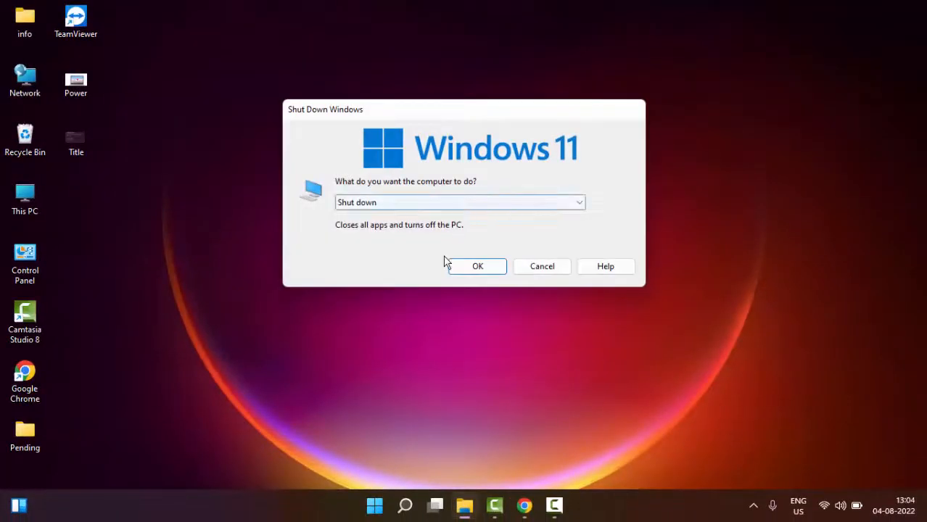
{"action": "left_click", "coordinate": [543, 267]}
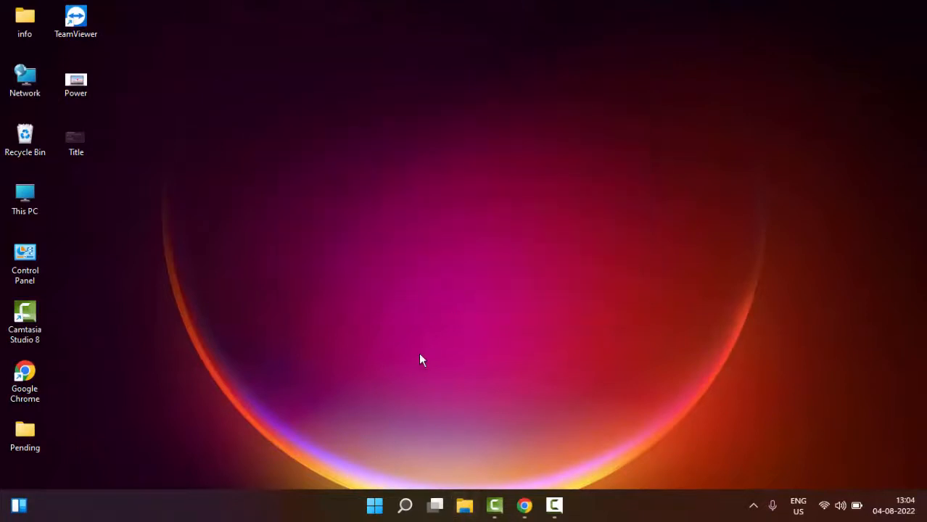
{"action": "mouse_move", "coordinate": [401, 389]}
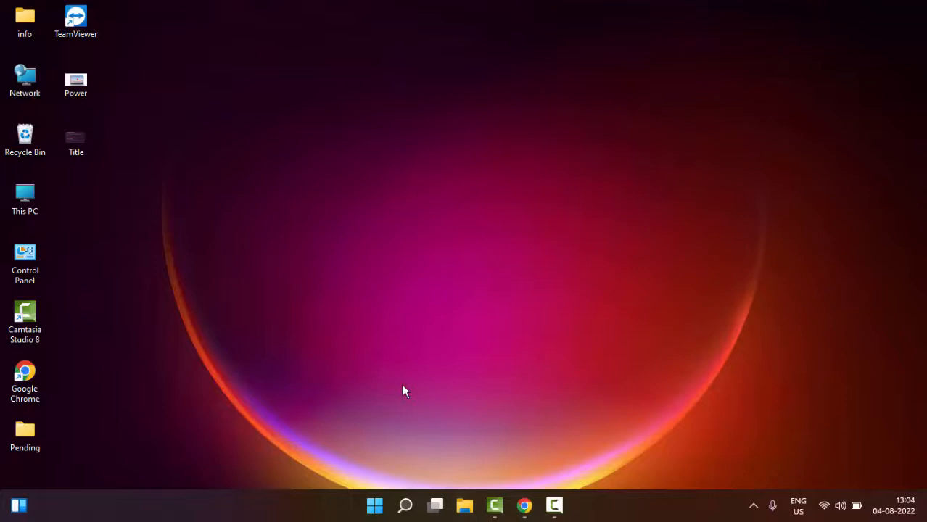
{"action": "mouse_move", "coordinate": [374, 505]}
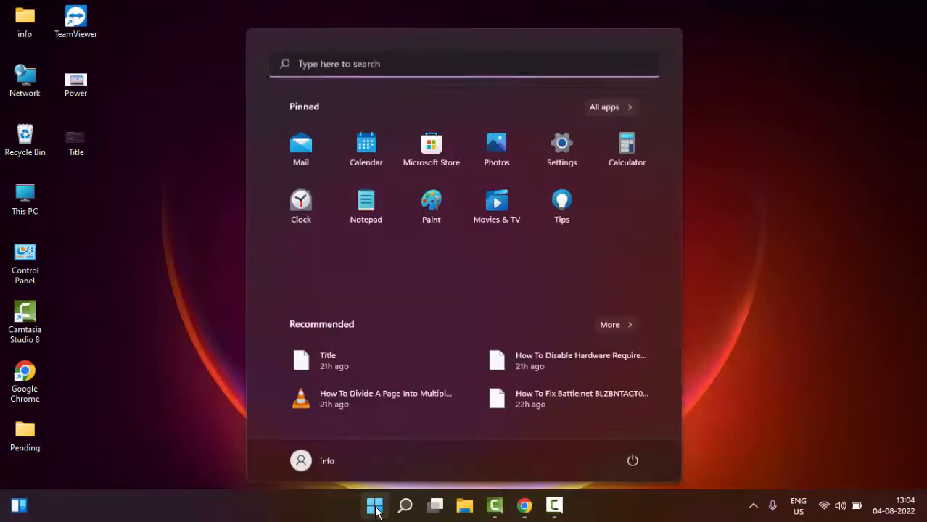
{"action": "type", "text": "co"}
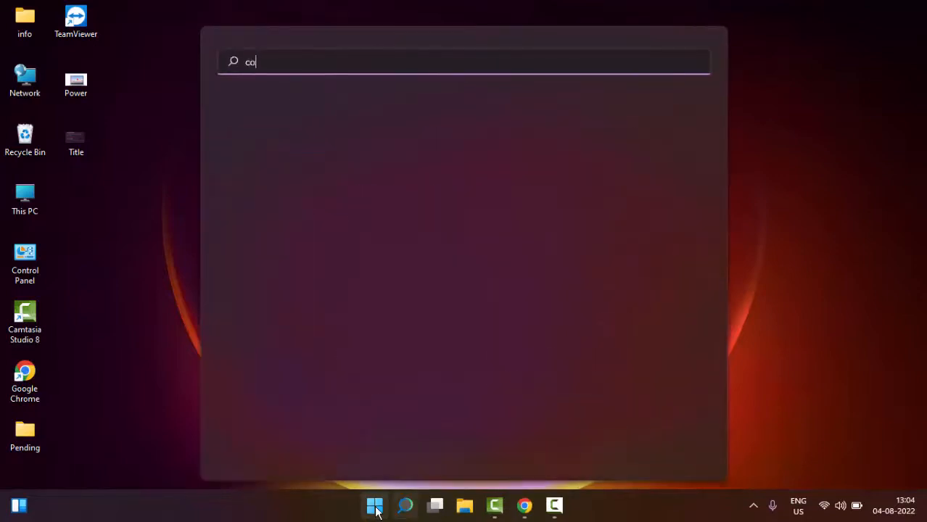
Search 'command prompt' and bring up Run as administrator for the Command Prompt result
{"action": "type", "text": "mmand prom"}
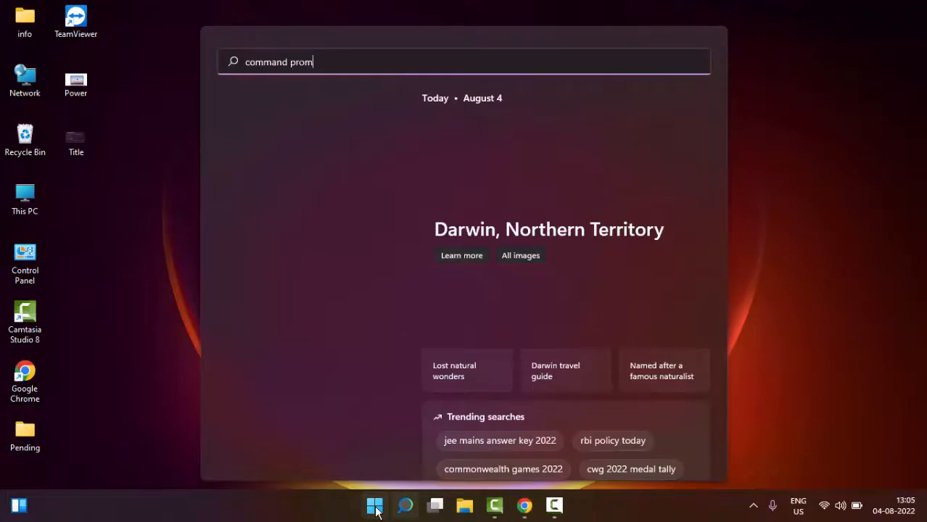
{"action": "type", "text": "pt"}
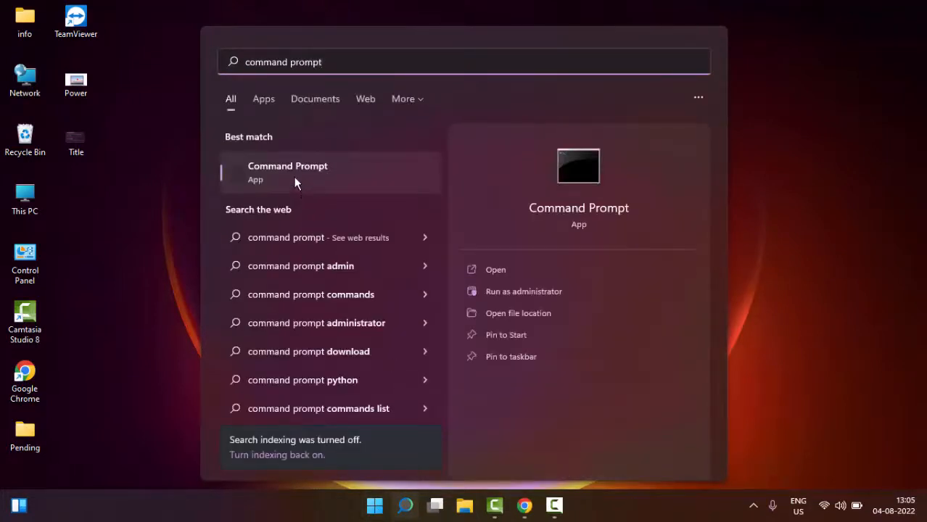
{"action": "right_click", "coordinate": [287, 171]}
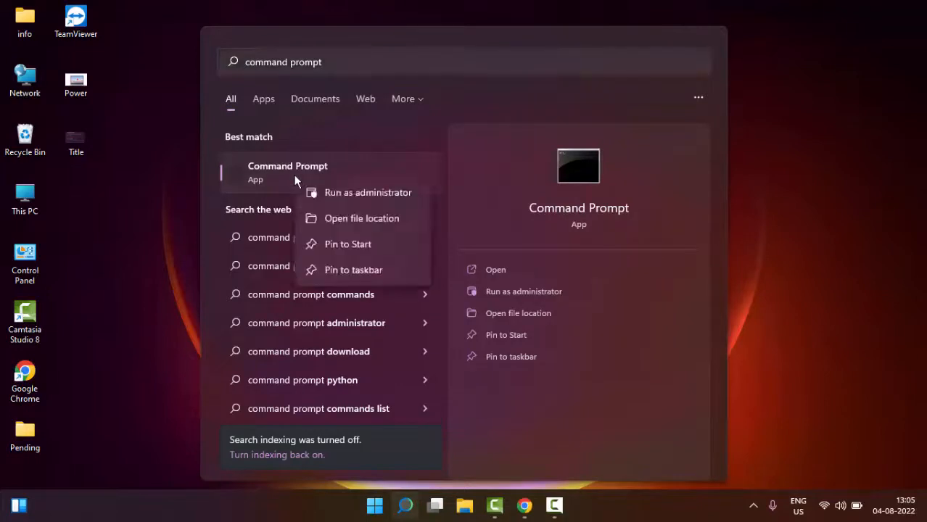
{"action": "mouse_move", "coordinate": [368, 197]}
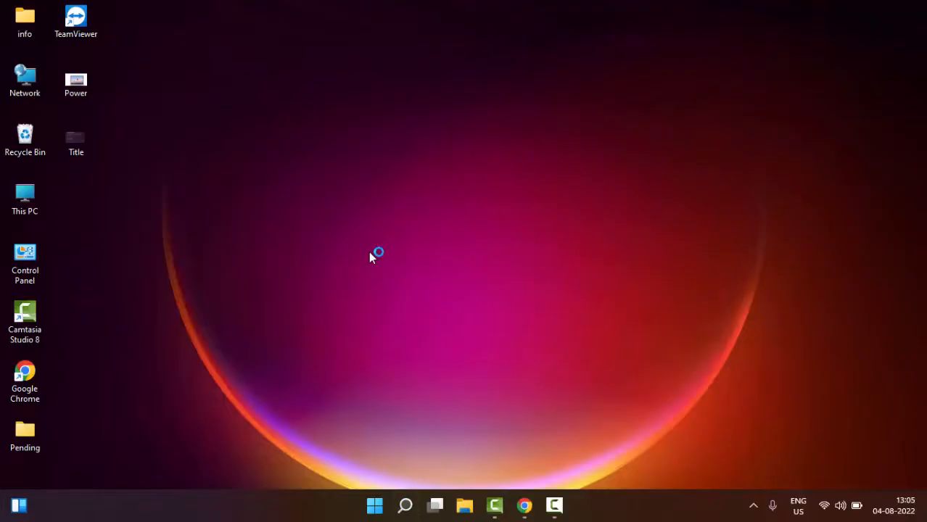
{"action": "mouse_move", "coordinate": [424, 362]}
{"action": "type", "text": "ip"}
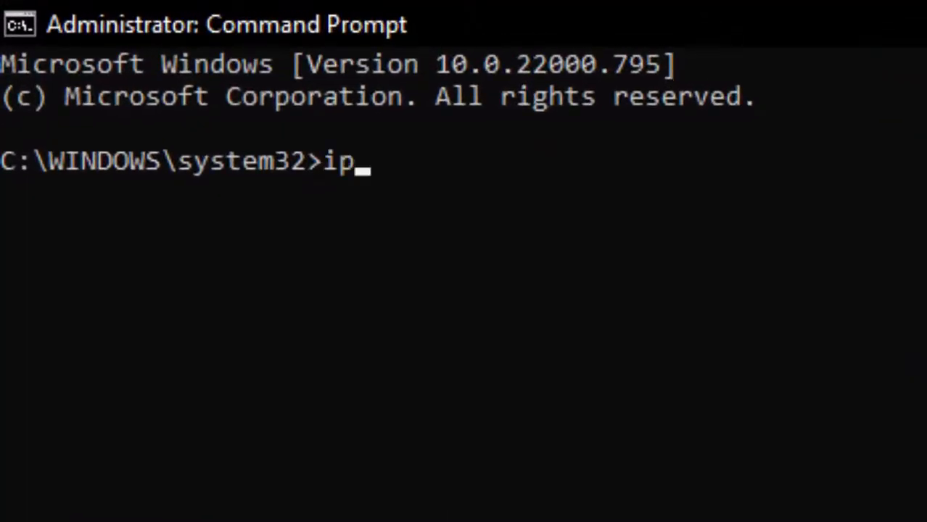
Run ipconfig /flushdns so the DNS Resolver Cache reports successfully flushed
{"action": "type", "text": "config /"}
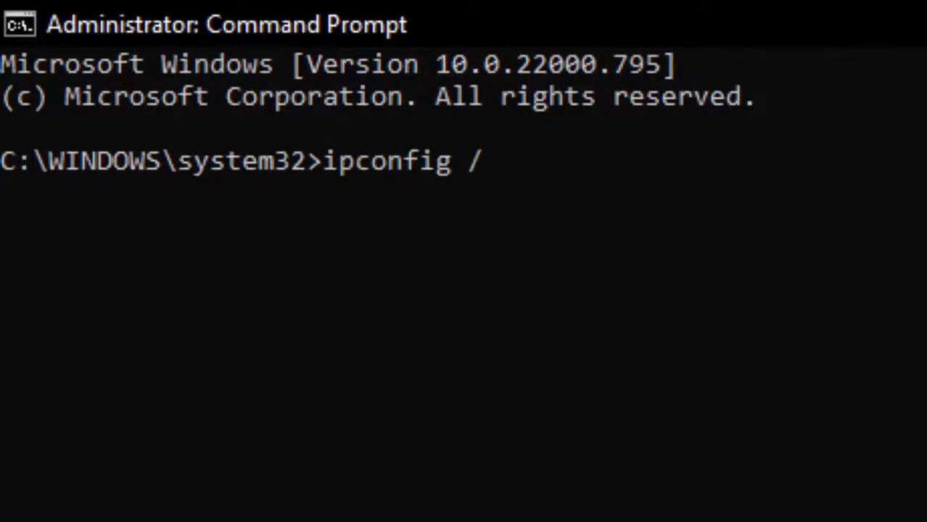
{"action": "type", "text": "flushd"}
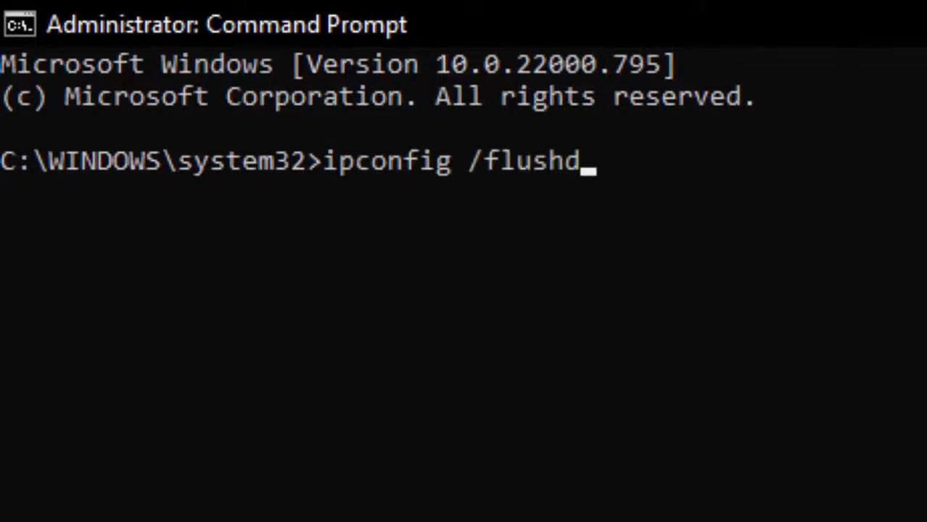
{"action": "key", "text": "Return"}
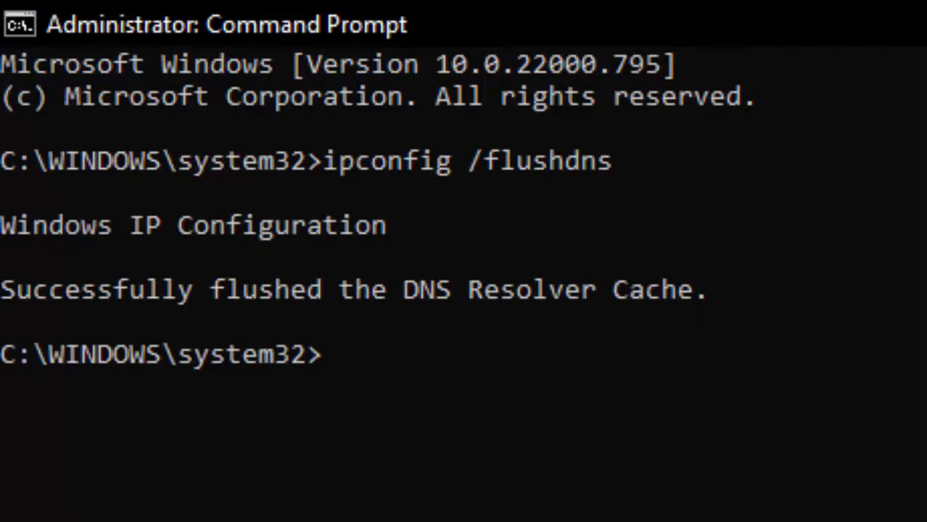
Run netsh winsock reset successfully, then close the administrator Command Prompt
{"action": "type", "text": "netsh"}
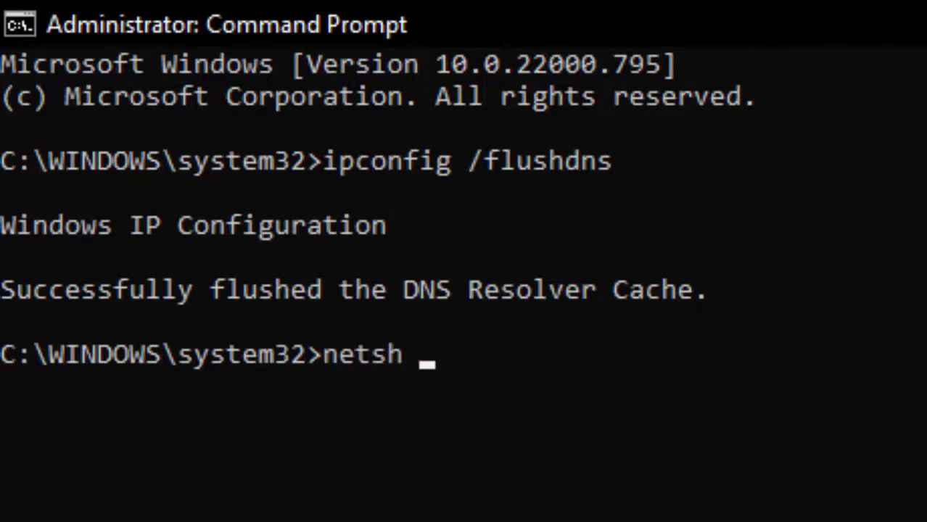
{"action": "type", "text": "winsock re"}
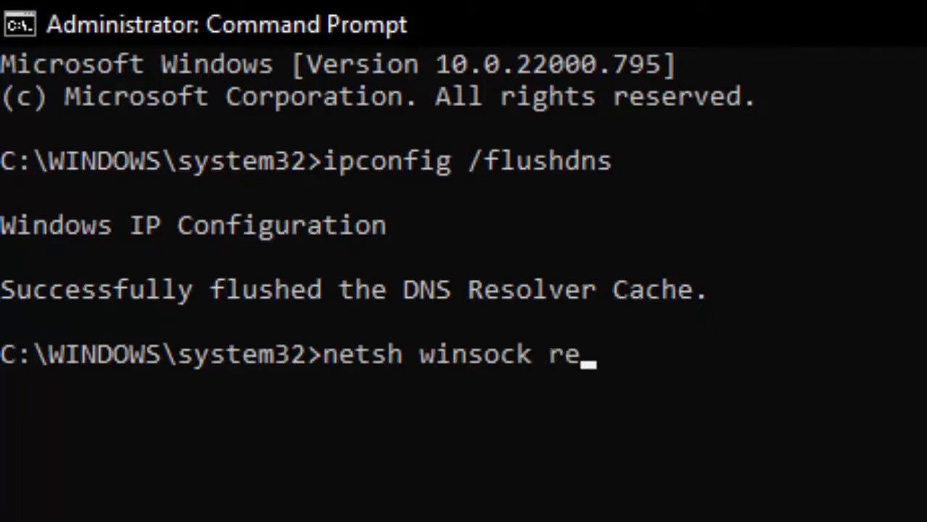
{"action": "type", "text": "set"}
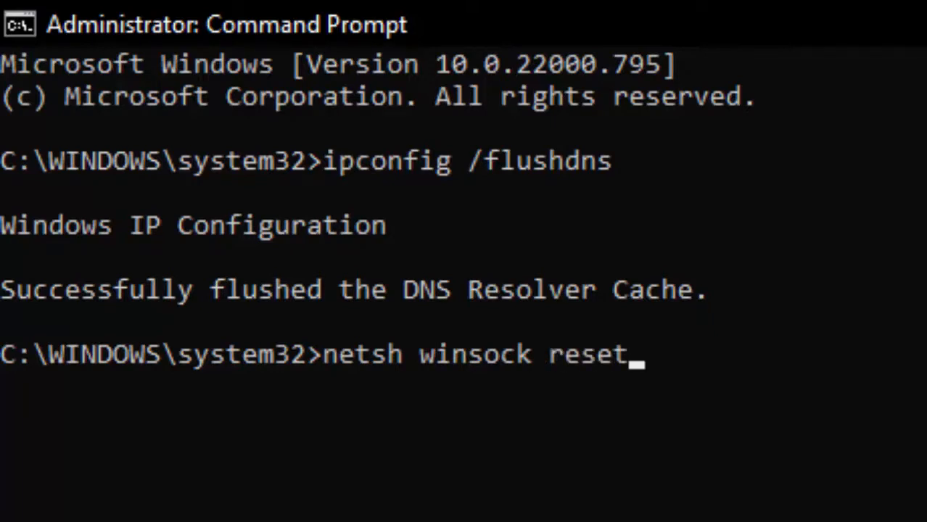
{"action": "key", "text": "Return"}
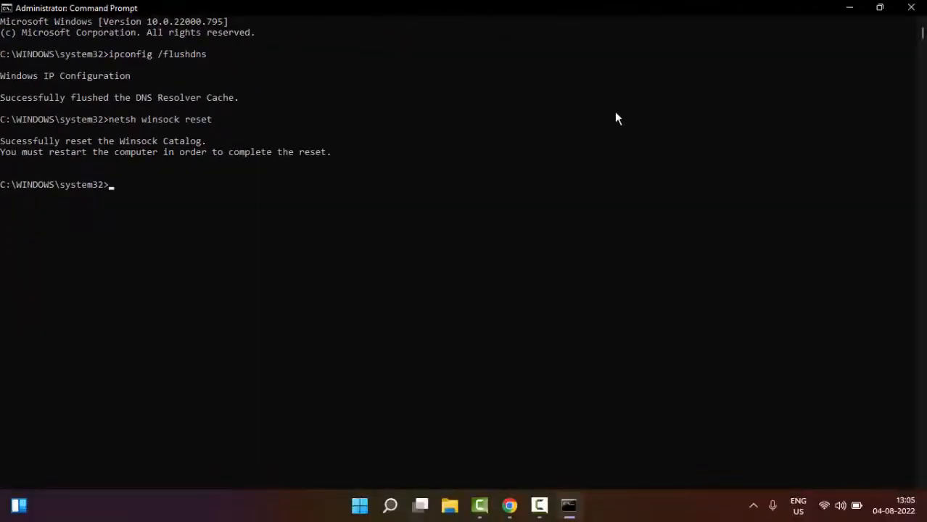
{"action": "mouse_move", "coordinate": [911, 9]}
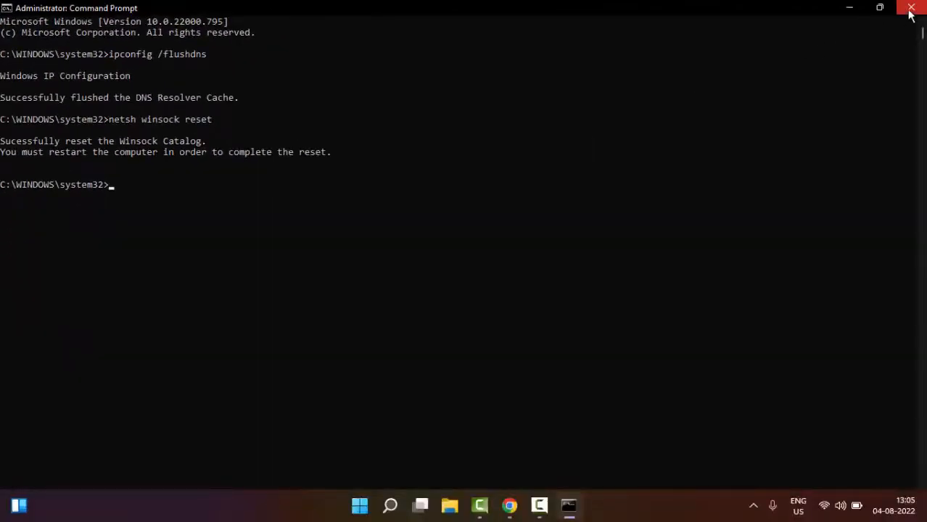
{"action": "left_click", "coordinate": [912, 9]}
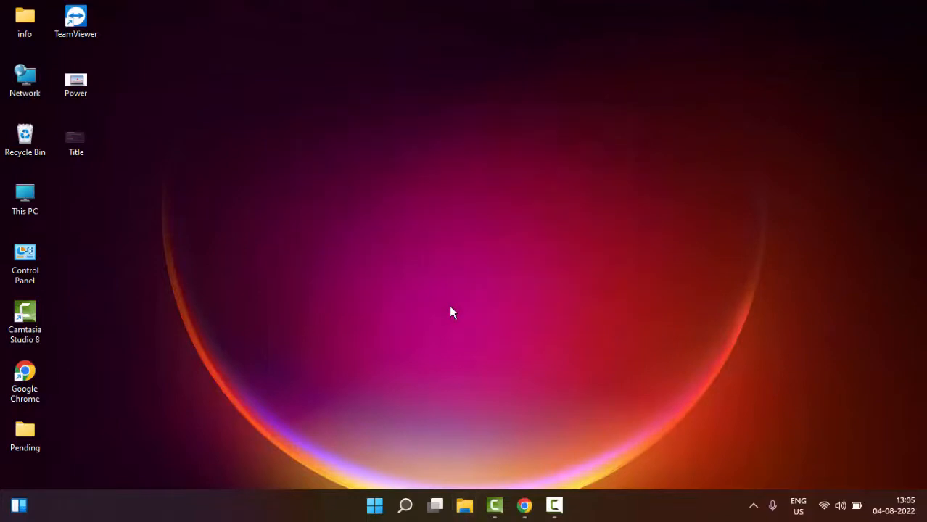
{"action": "mouse_move", "coordinate": [458, 322]}
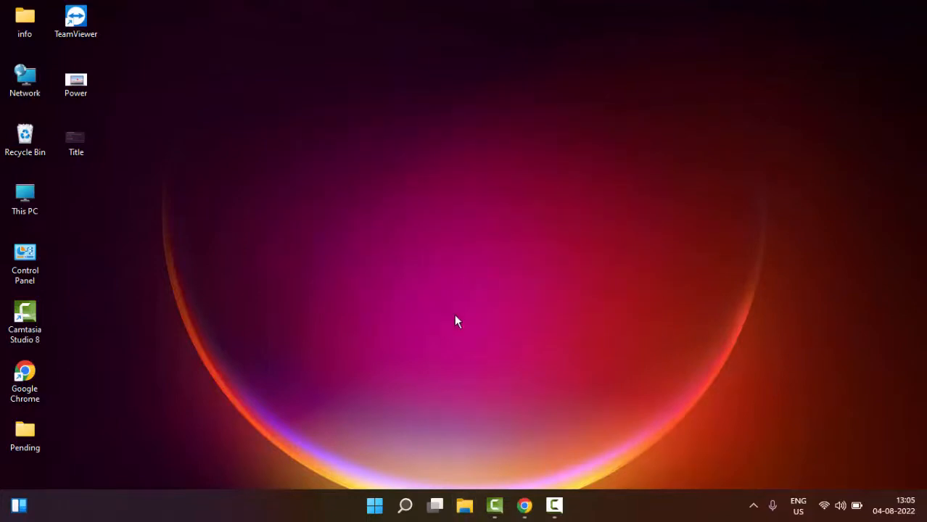